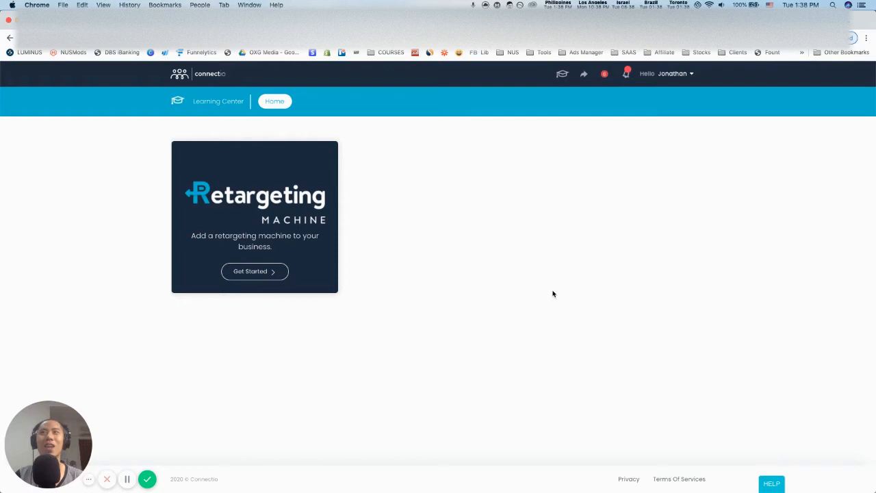
{"action": "mouse_move", "coordinate": [491, 247]}
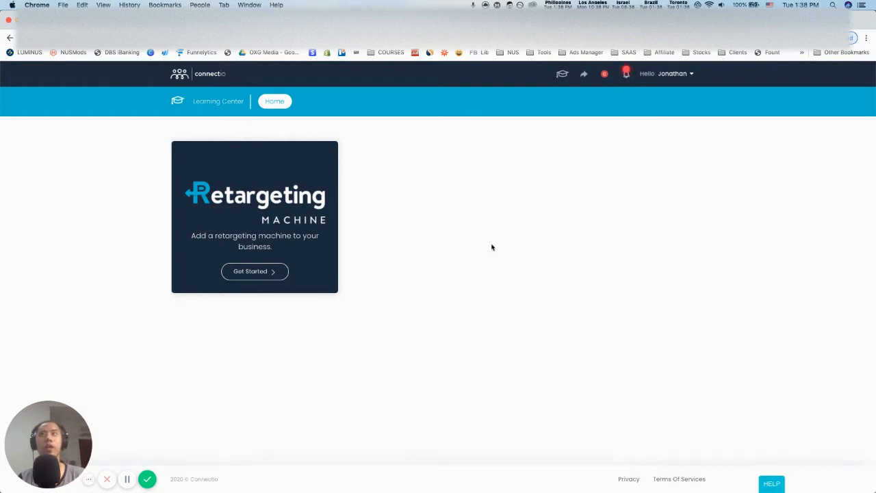
{"action": "mouse_move", "coordinate": [488, 254]}
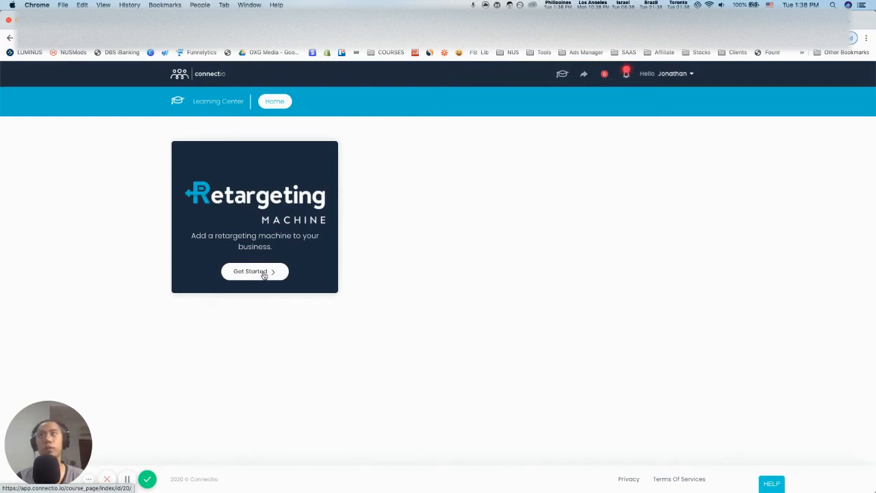
{"action": "mouse_move", "coordinate": [251, 219]}
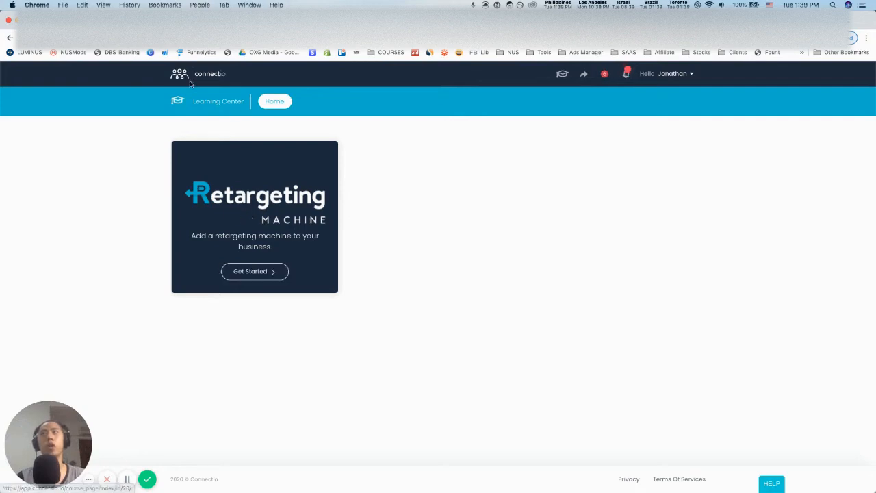
Start the Retargeting Machine course and expand the Introduction module's lesson list
{"action": "left_click", "coordinate": [253, 271]}
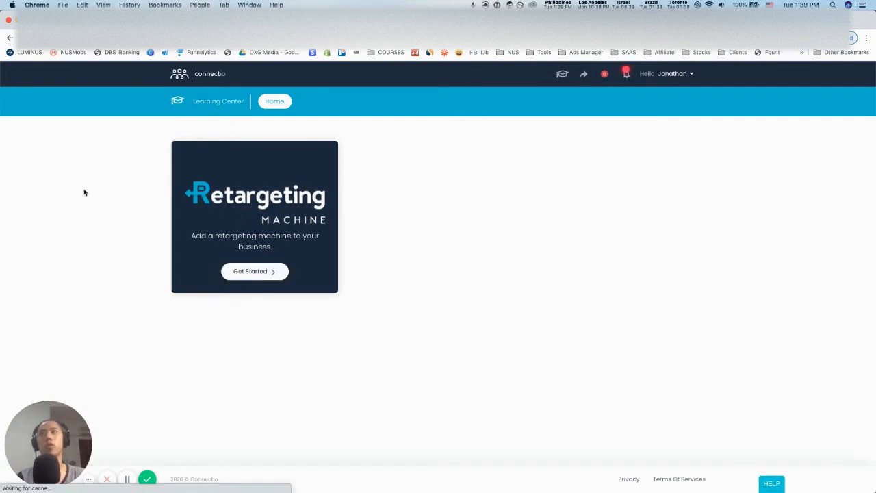
{"action": "left_click", "coordinate": [253, 271]}
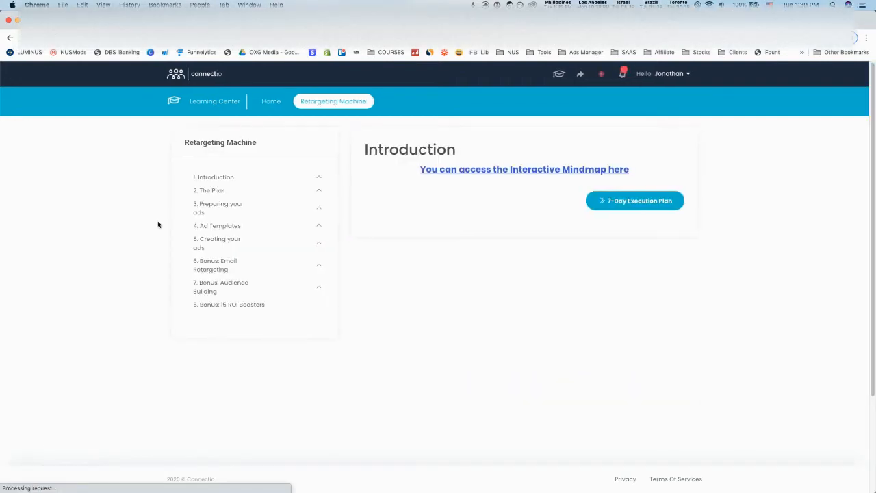
{"action": "left_click", "coordinate": [216, 176]}
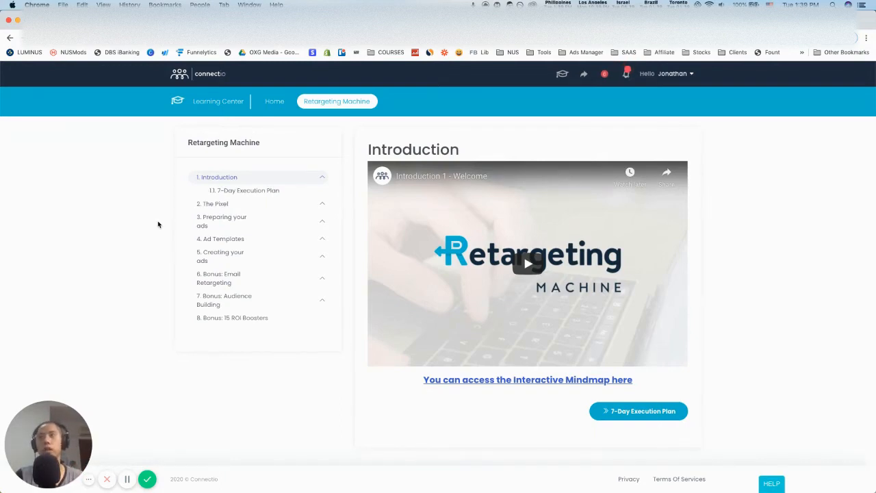
{"action": "mouse_move", "coordinate": [276, 209]}
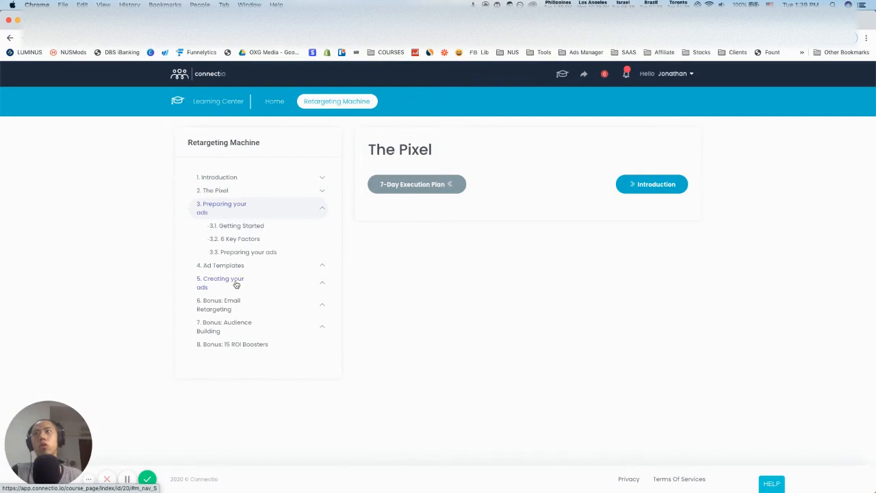
Browse the Creating your ads and Audience Building modules, then the 15 ROI Boosters bonus lesson
{"action": "left_click", "coordinate": [219, 265]}
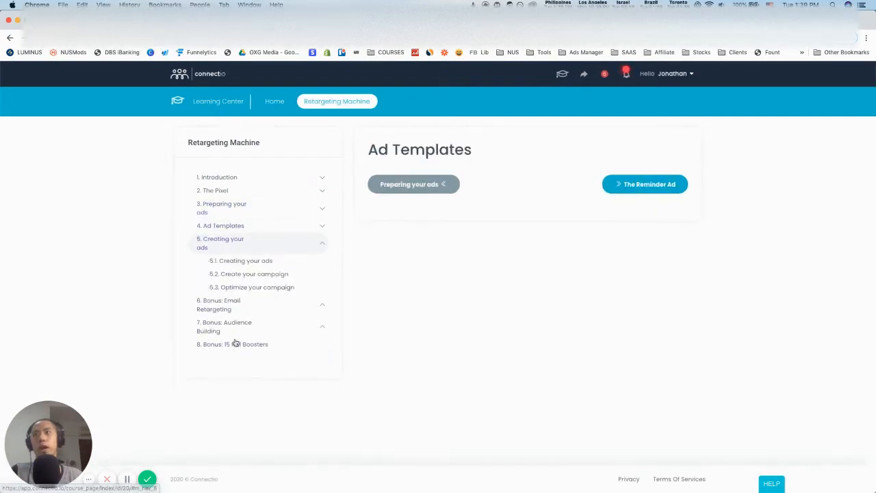
{"action": "left_click", "coordinate": [223, 325]}
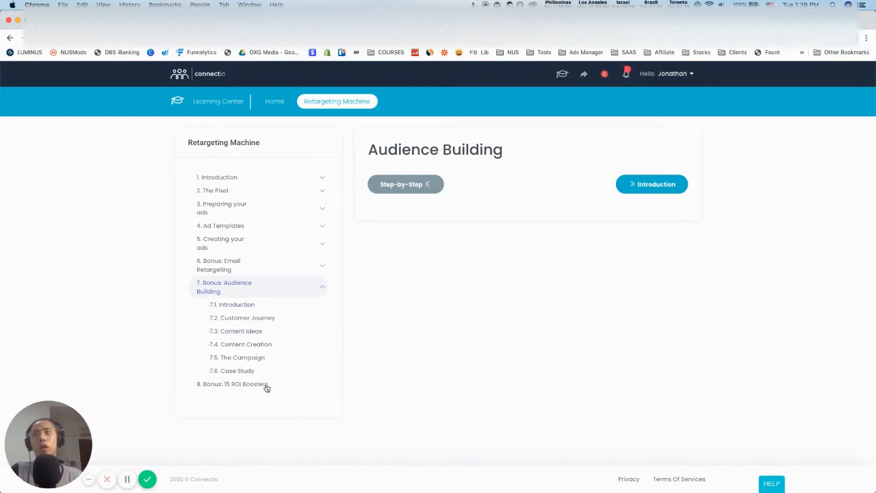
{"action": "left_click", "coordinate": [232, 383]}
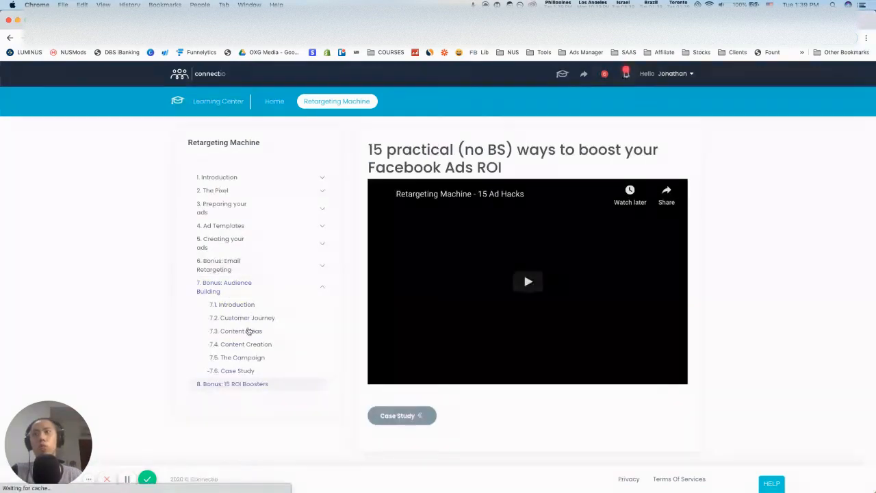
Expand The Pixel and Introduction modules and return to the Introduction welcome video
{"action": "left_click", "coordinate": [216, 190]}
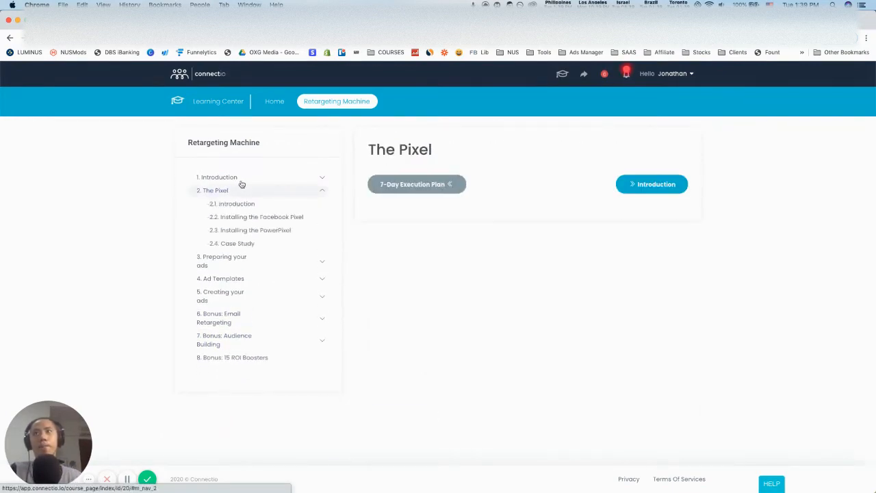
{"action": "left_click", "coordinate": [219, 176]}
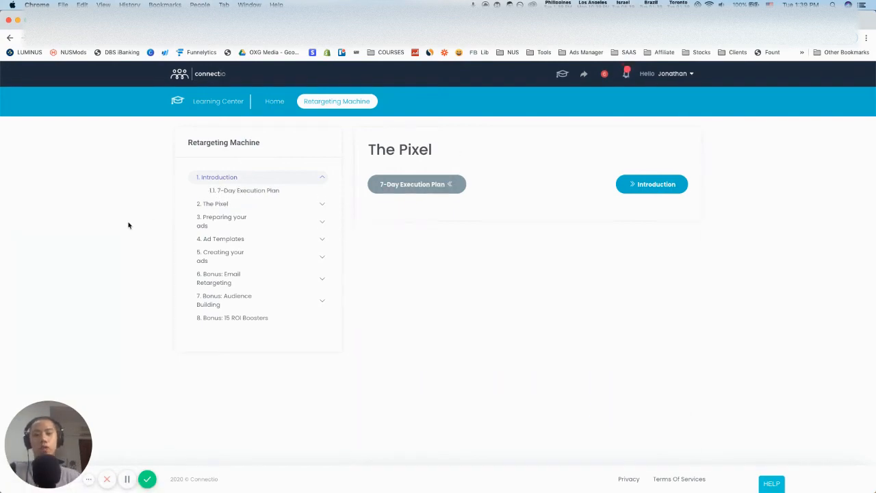
{"action": "left_click", "coordinate": [655, 184]}
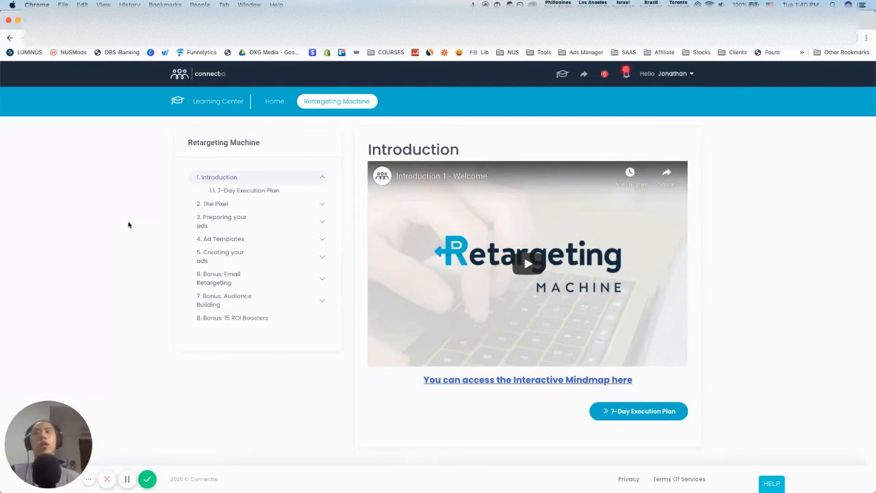
{"action": "mouse_move", "coordinate": [246, 219]}
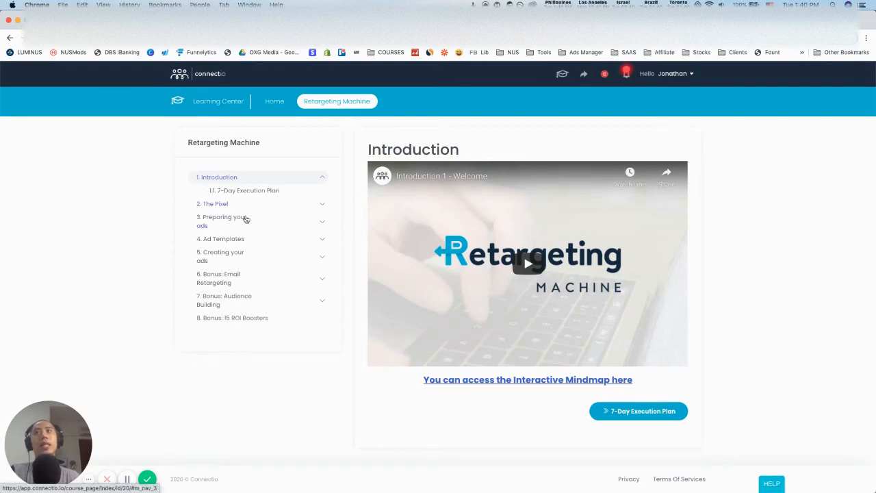
Expand The Pixel module to list its four lessons, Introduction through Case Study
{"action": "left_click", "coordinate": [223, 239]}
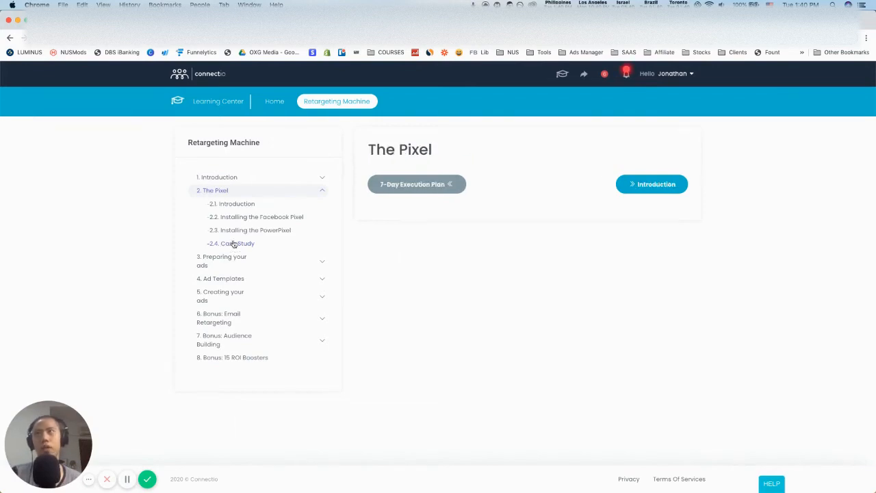
{"action": "mouse_move", "coordinate": [239, 249]}
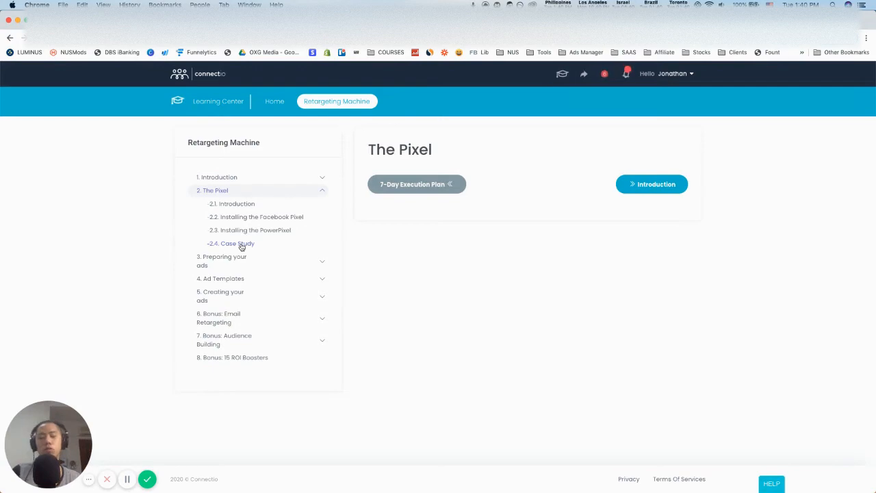
{"action": "mouse_move", "coordinate": [842, 362]}
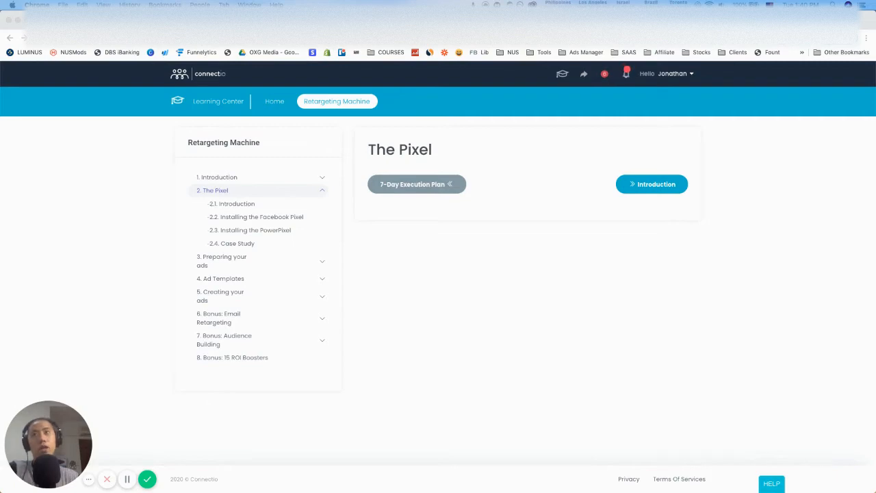
{"action": "mouse_move", "coordinate": [277, 271]}
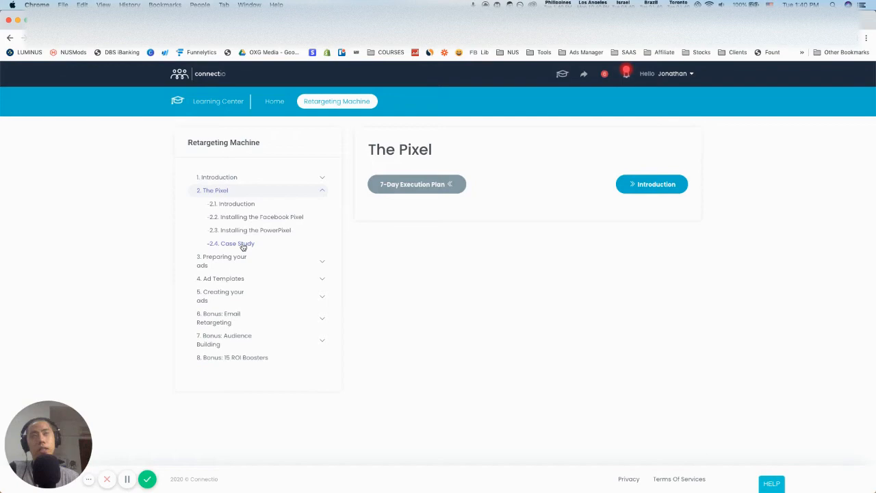
{"action": "mouse_move", "coordinate": [138, 254]}
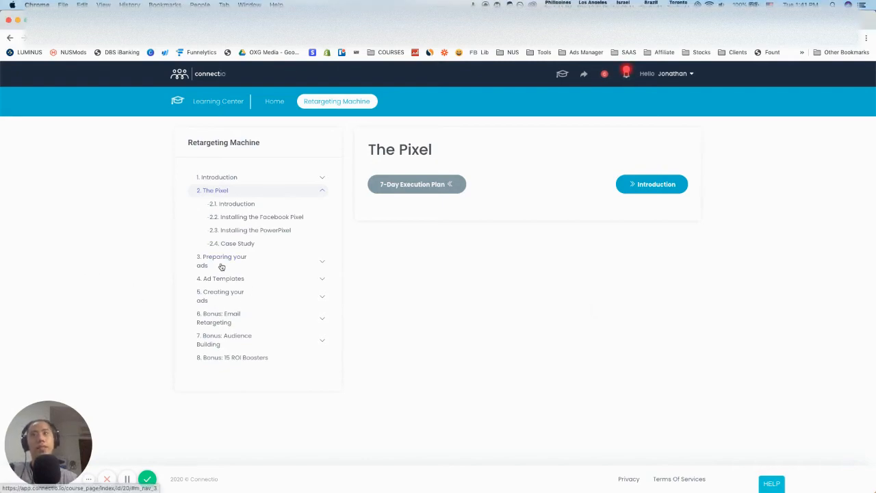
Expand Preparing your ads and load its Getting Started lesson video
{"action": "left_click", "coordinate": [221, 261]}
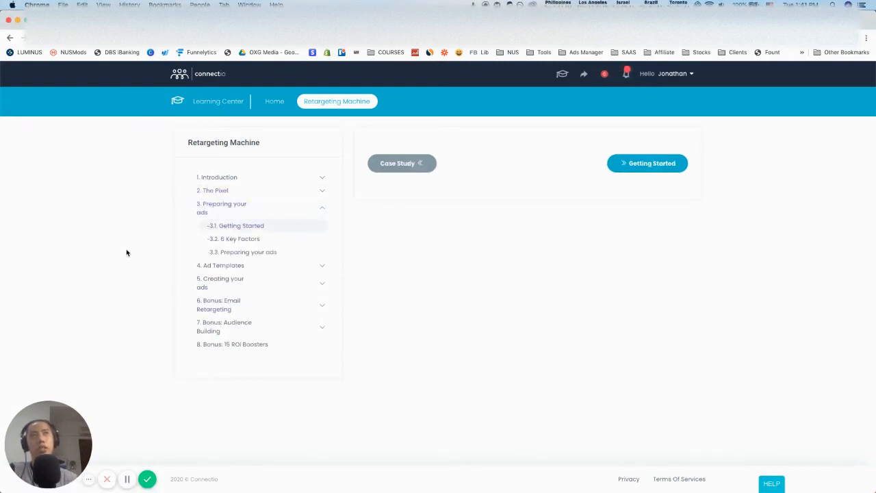
{"action": "left_click", "coordinate": [651, 163]}
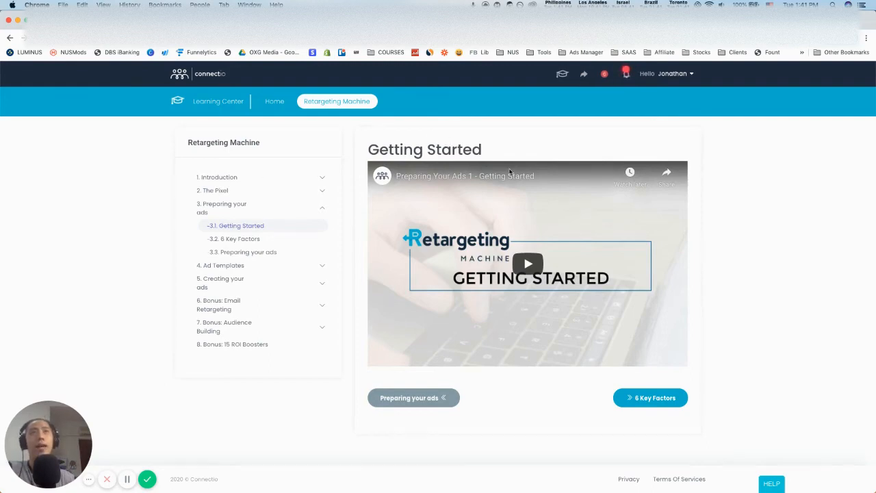
{"action": "mouse_move", "coordinate": [775, 192]}
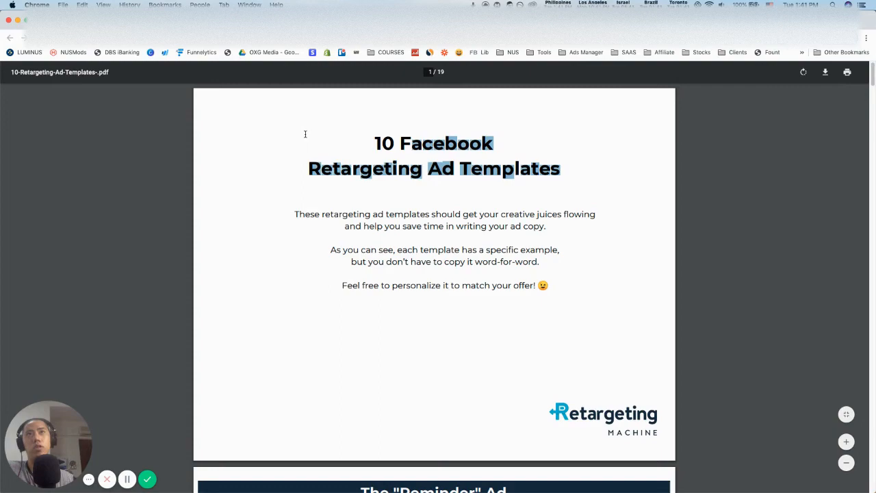
Scroll the ad templates PDF down to the Borrowed Authority Ad and switch back to the Connectio tab
{"action": "scroll", "scroll_direction": "down", "scroll_amount": 3}
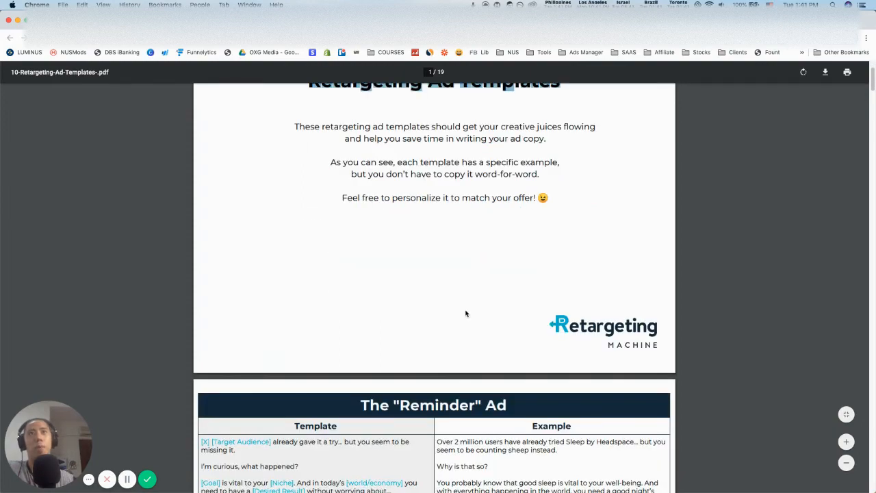
{"action": "scroll", "scroll_direction": "down", "scroll_amount": 3}
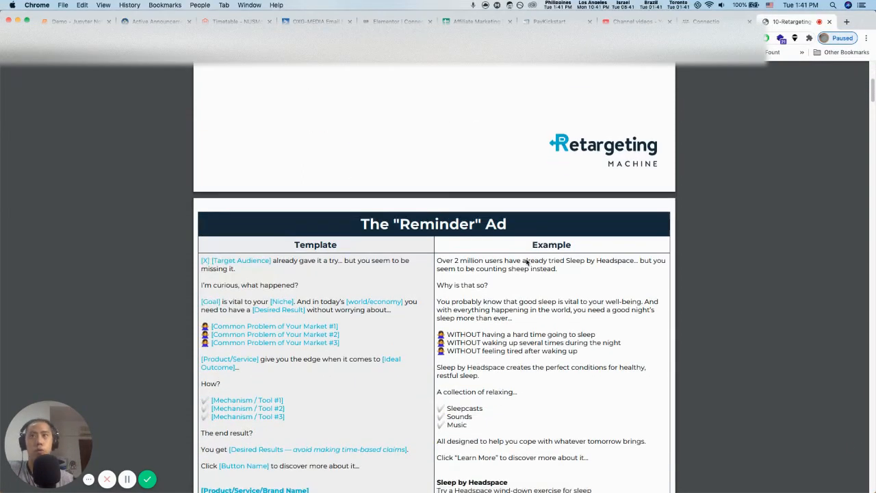
{"action": "scroll", "scroll_direction": "down", "scroll_amount": 3}
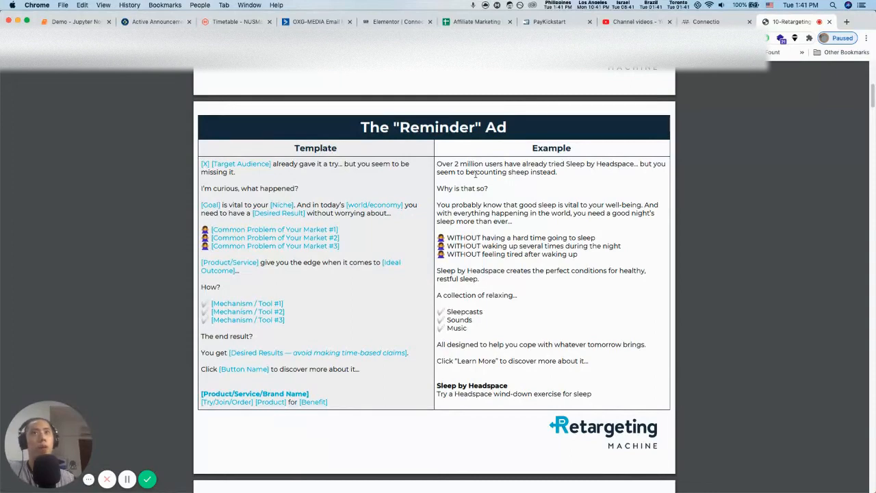
{"action": "scroll", "scroll_direction": "down", "scroll_amount": 3}
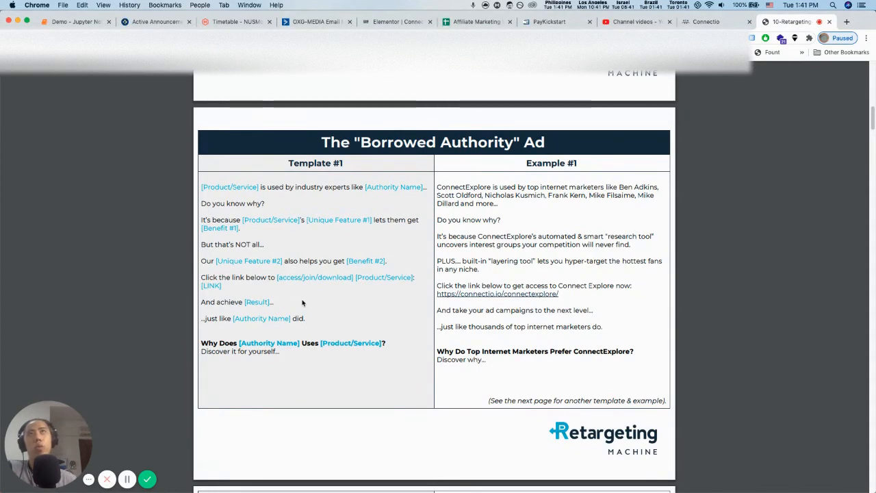
{"action": "mouse_move", "coordinate": [475, 249]}
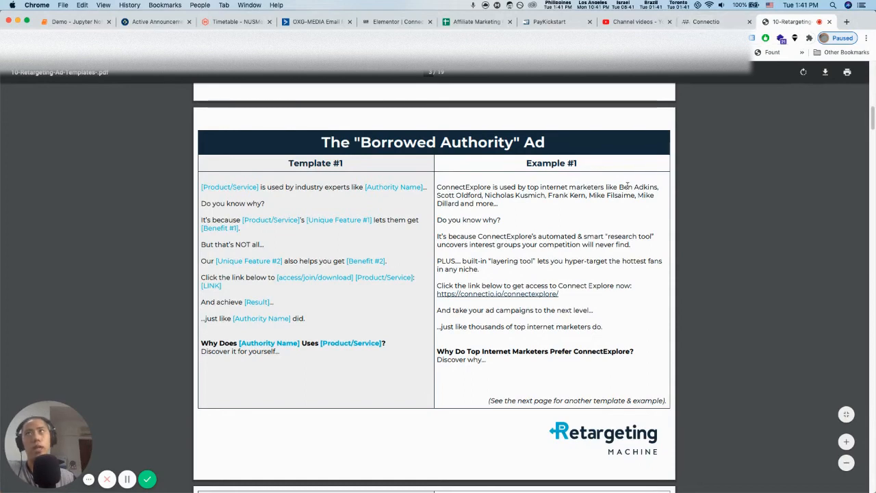
{"action": "left_click", "coordinate": [705, 22]}
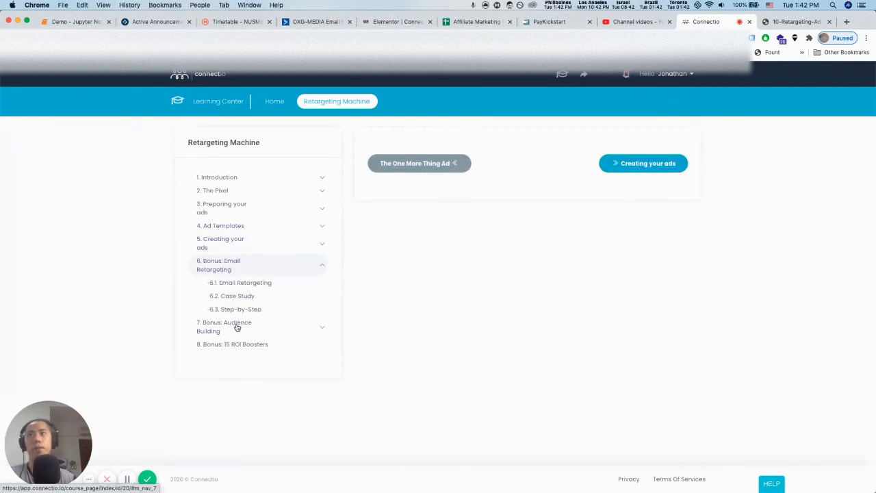
{"action": "left_click", "coordinate": [223, 326]}
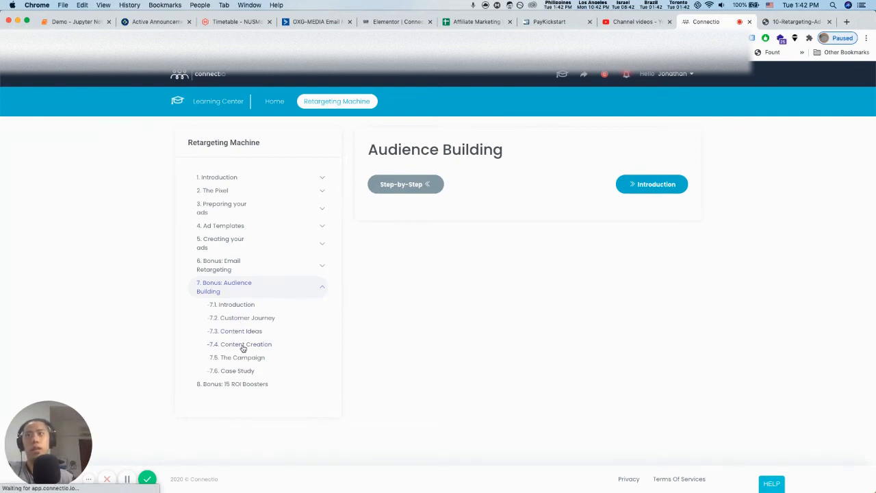
{"action": "left_click", "coordinate": [244, 344]}
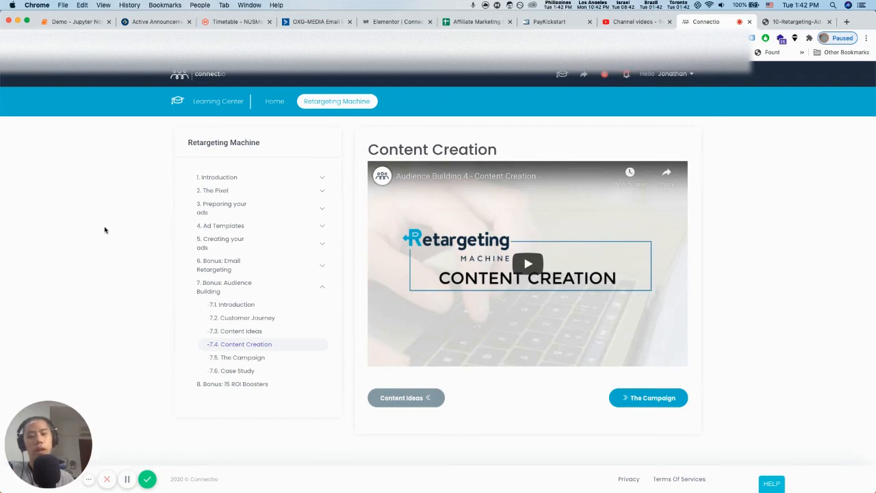
{"action": "mouse_move", "coordinate": [126, 171]}
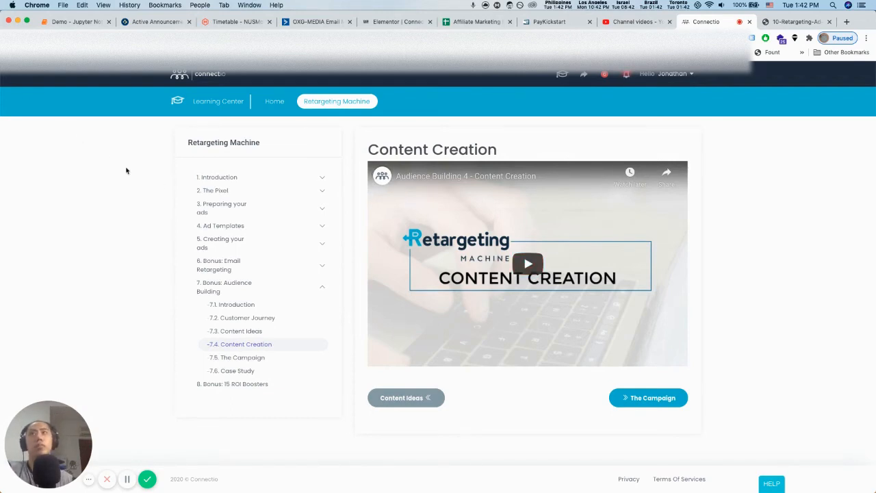
{"action": "mouse_move", "coordinate": [154, 201]}
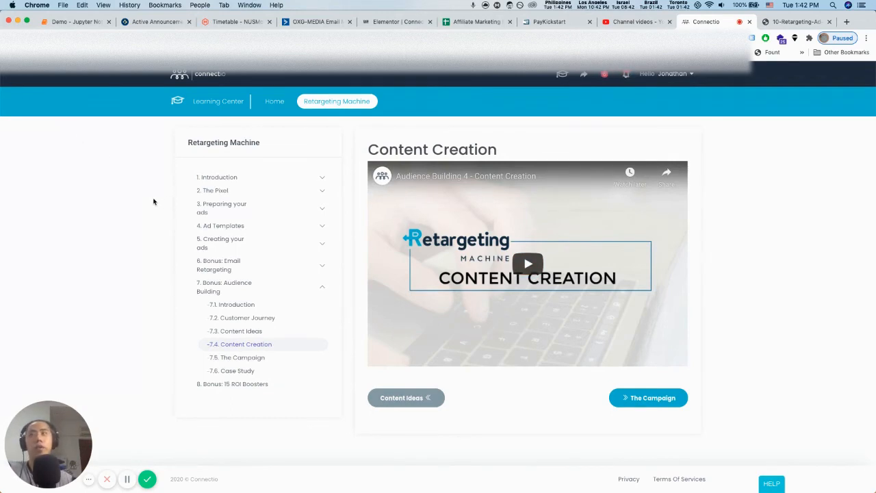
{"action": "mouse_move", "coordinate": [299, 239]}
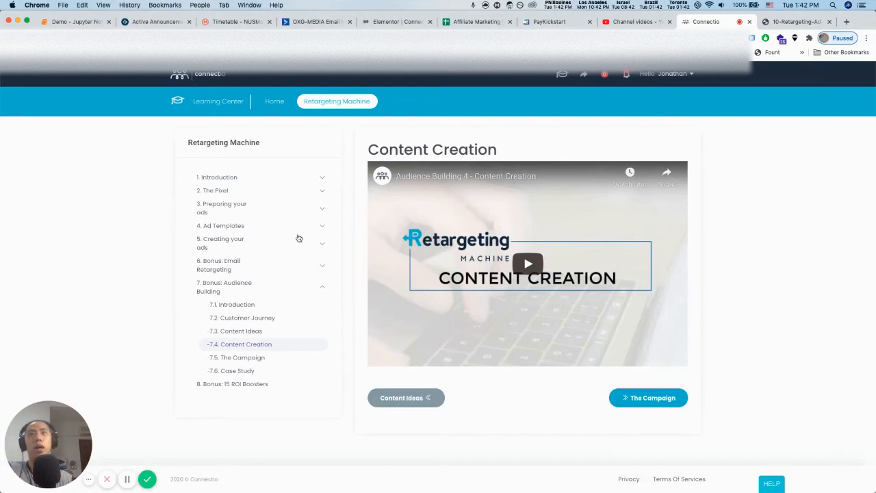
{"action": "mouse_move", "coordinate": [271, 253]}
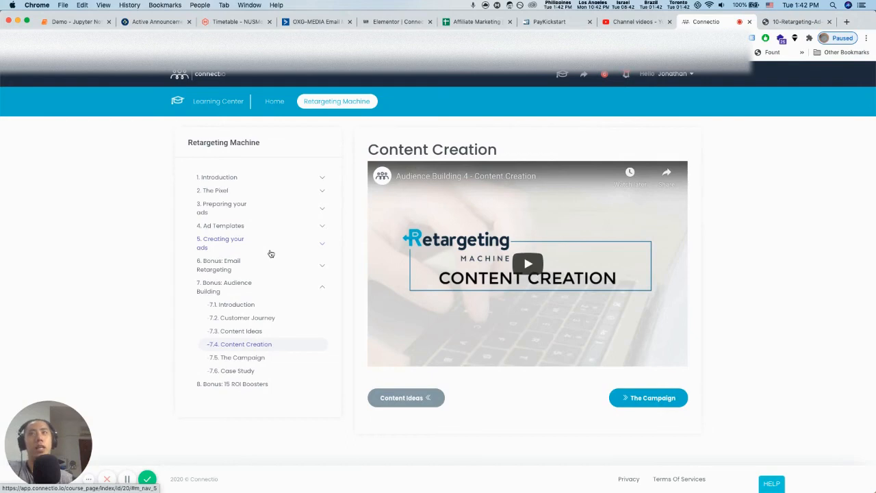
{"action": "mouse_move", "coordinate": [251, 213]}
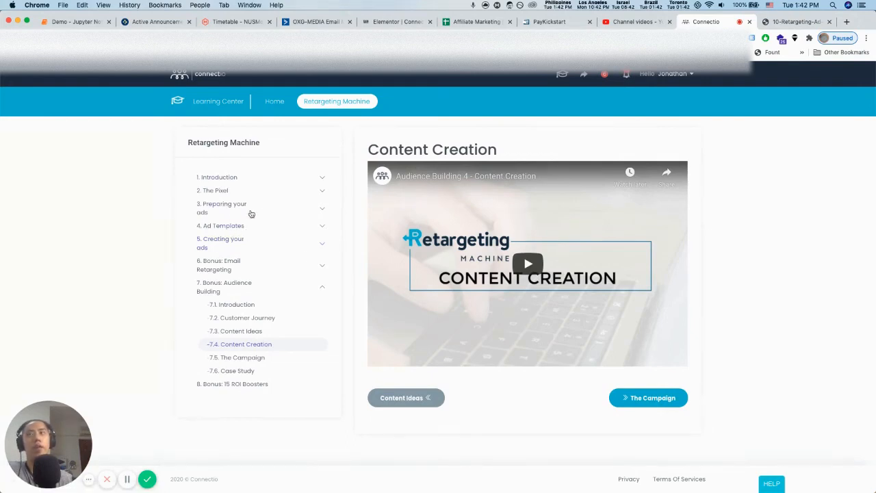
{"action": "mouse_move", "coordinate": [317, 258]}
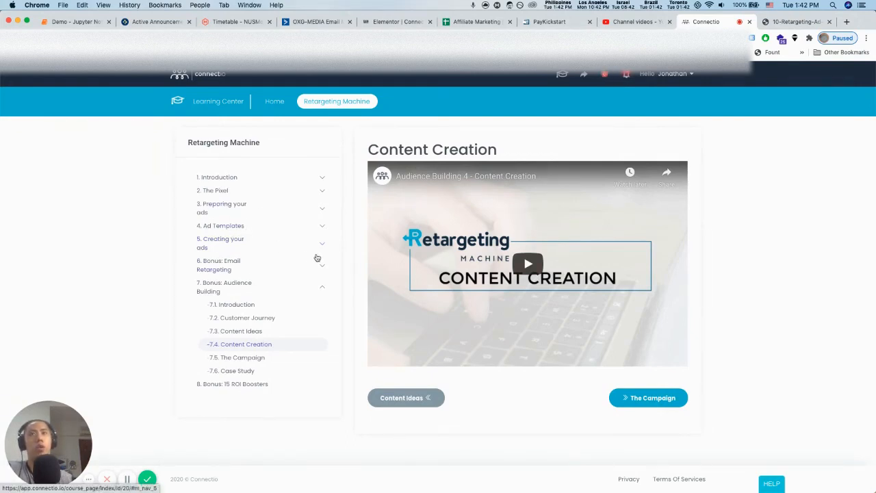
{"action": "mouse_move", "coordinate": [162, 218]}
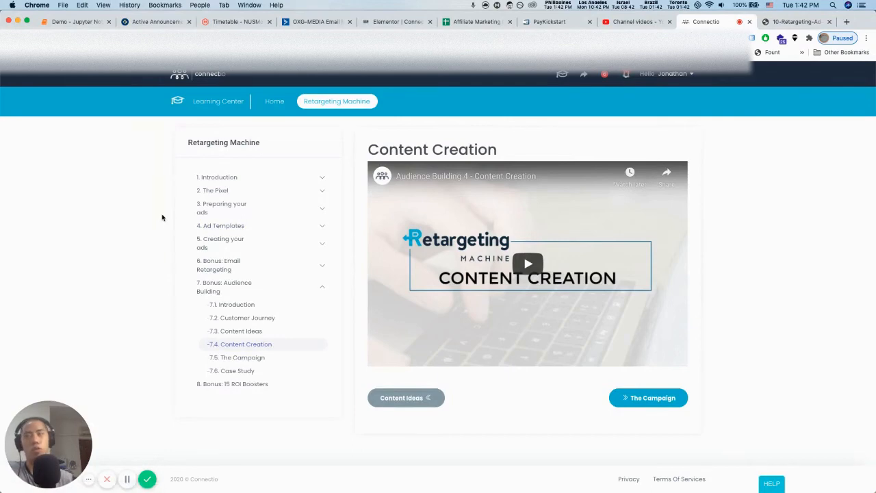
{"action": "mouse_move", "coordinate": [167, 213]}
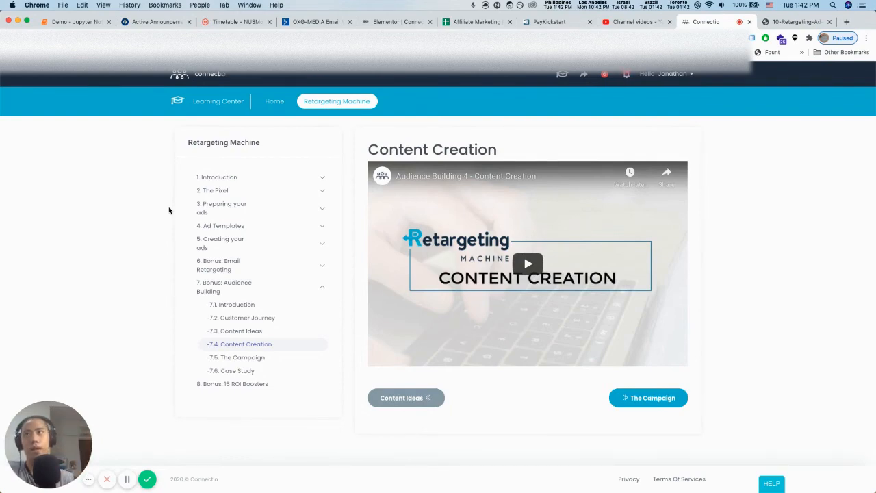
{"action": "left_click", "coordinate": [794, 21]}
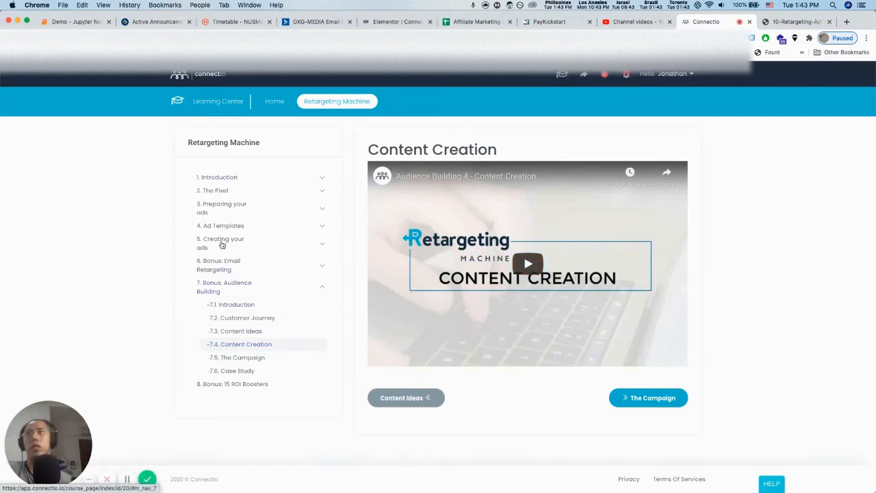
{"action": "mouse_move", "coordinate": [226, 219]}
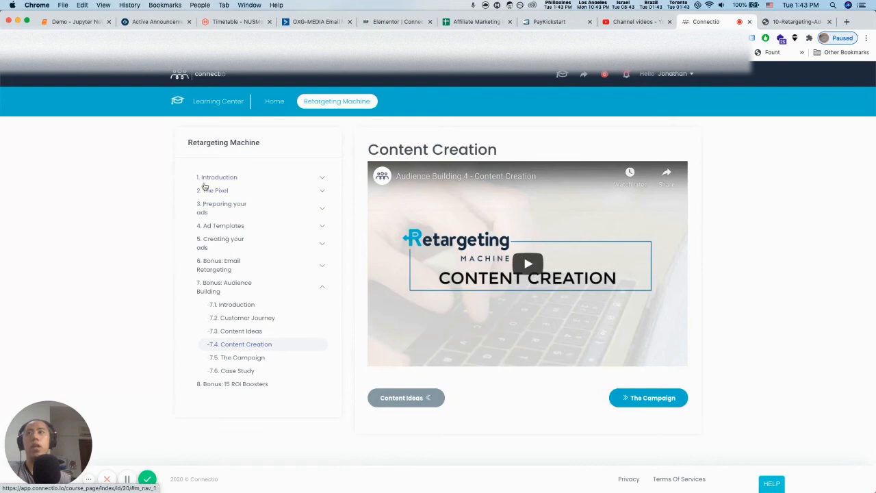
Expand the Introduction, The Pixel and Preparing your ads modules in the course sidebar
{"action": "left_click", "coordinate": [219, 177]}
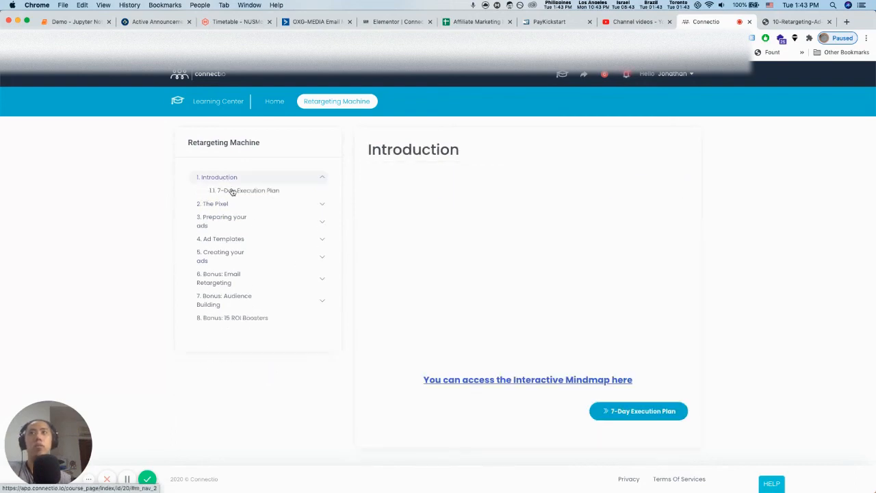
{"action": "left_click", "coordinate": [214, 204]}
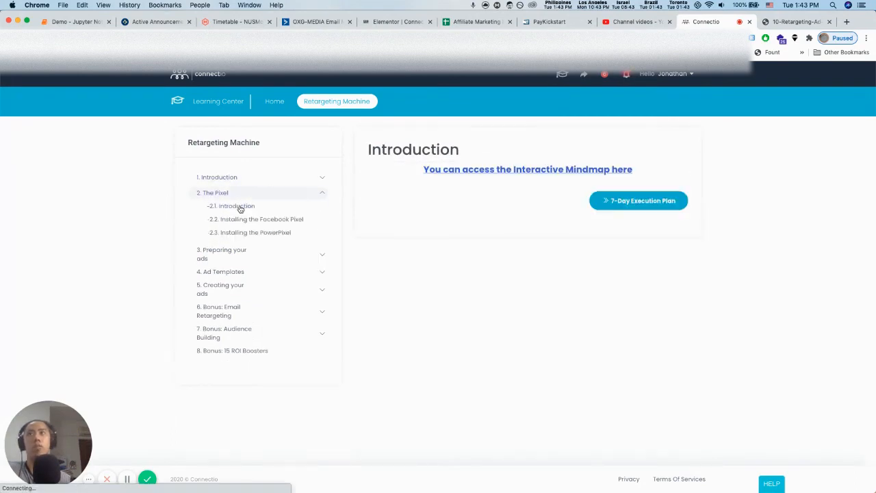
{"action": "left_click", "coordinate": [216, 192]}
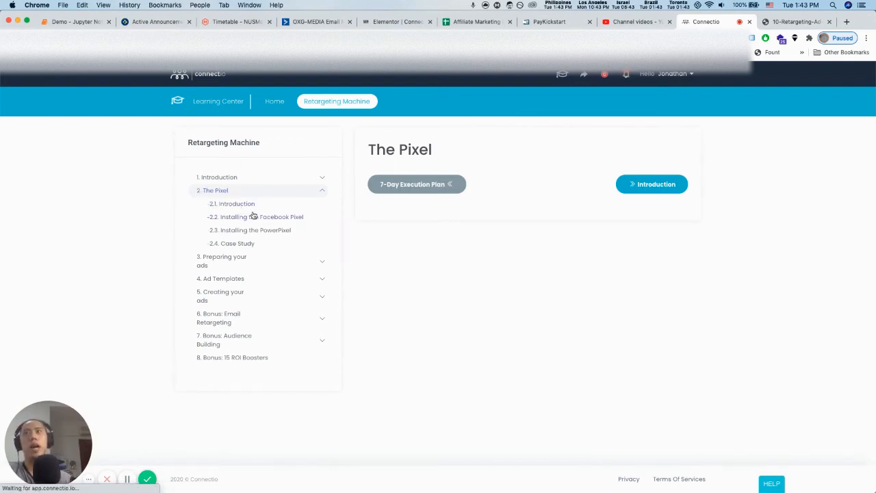
{"action": "mouse_move", "coordinate": [276, 232]}
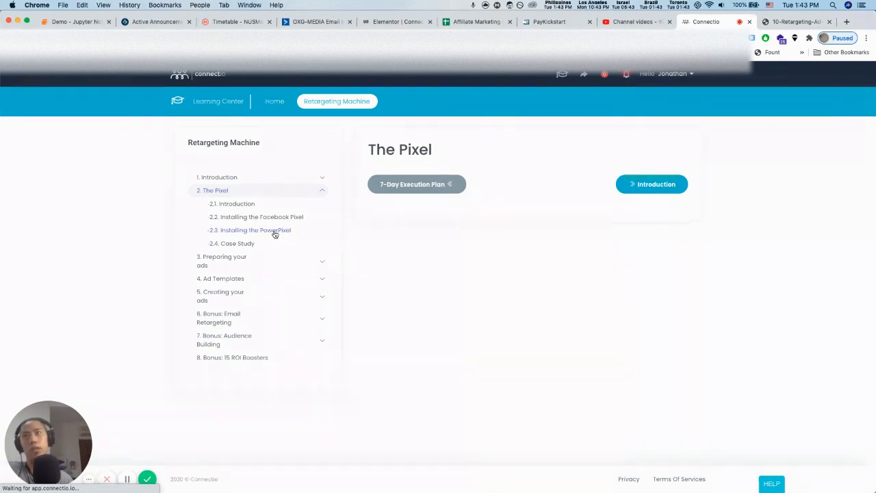
{"action": "mouse_move", "coordinate": [257, 238]}
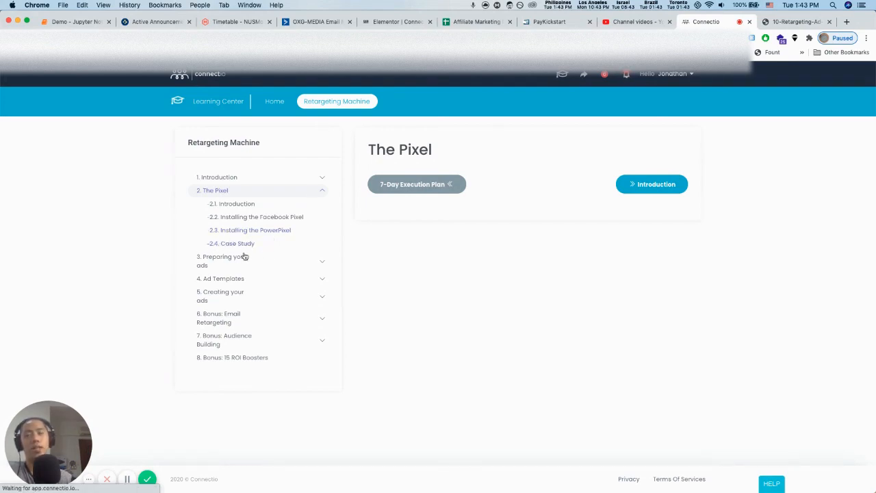
{"action": "left_click", "coordinate": [222, 261]}
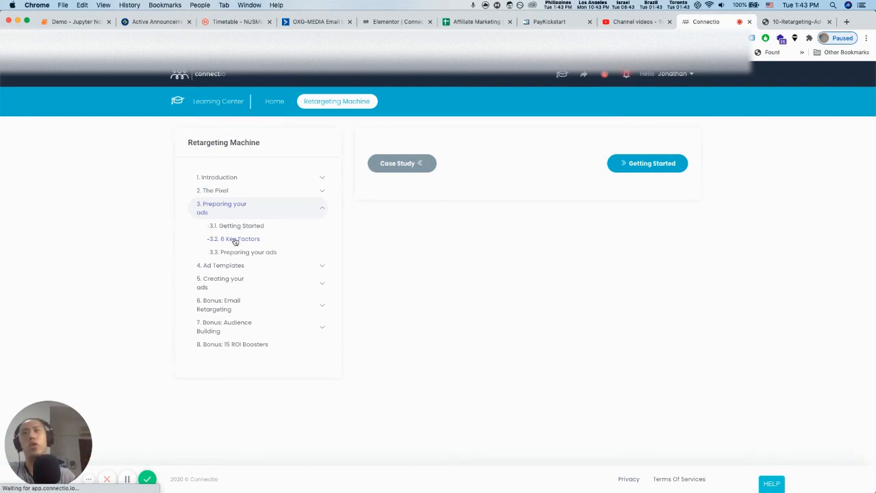
Expand Ad Templates, Creating your ads, Email Retargeting and Audience Building, landing on Audience Building's six lessons
{"action": "left_click", "coordinate": [219, 265]}
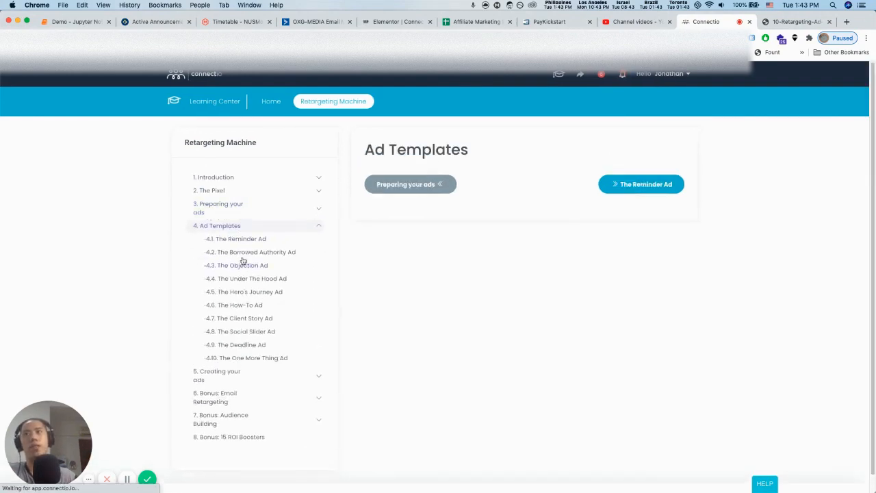
{"action": "mouse_move", "coordinate": [146, 248]}
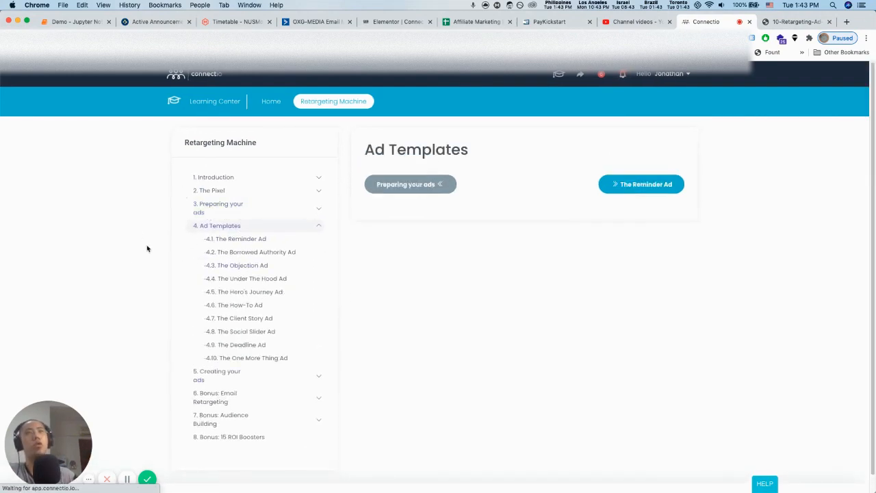
{"action": "mouse_move", "coordinate": [143, 253]}
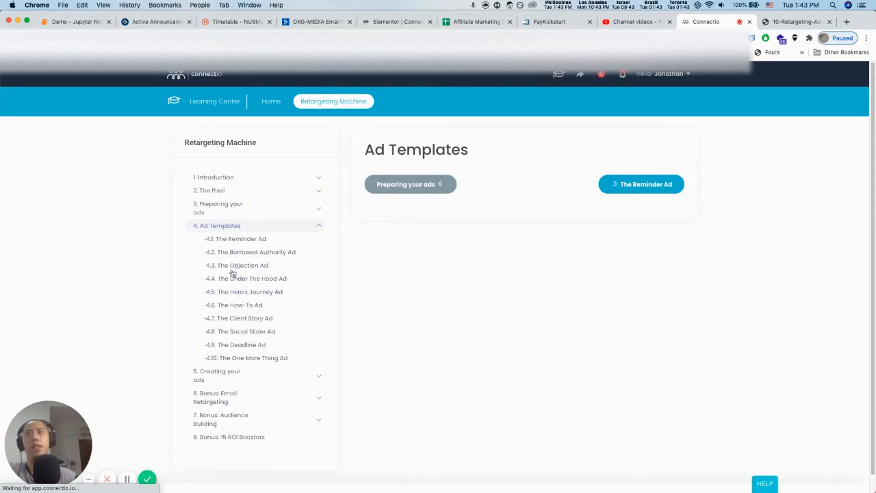
{"action": "left_click", "coordinate": [220, 375]}
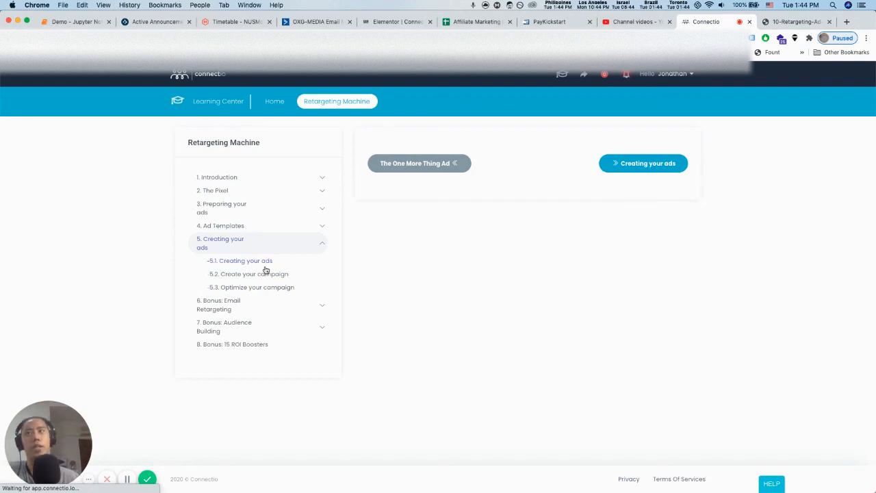
{"action": "left_click", "coordinate": [223, 265]}
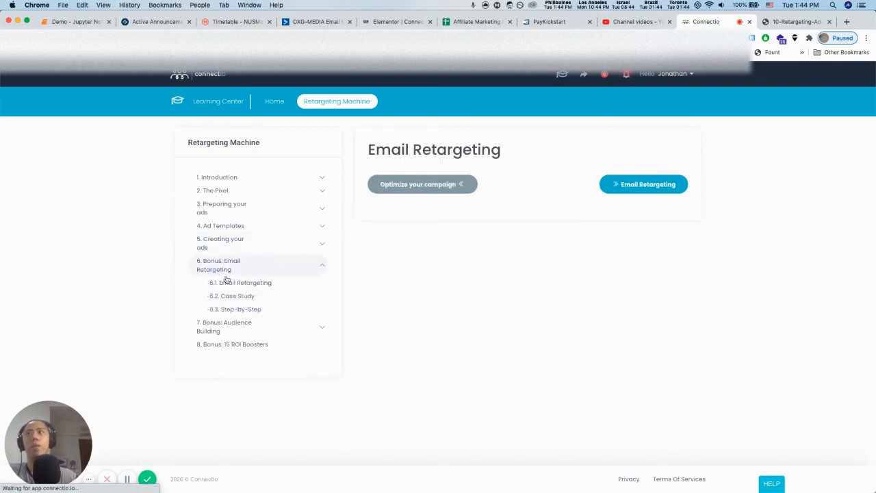
{"action": "mouse_move", "coordinate": [252, 296]}
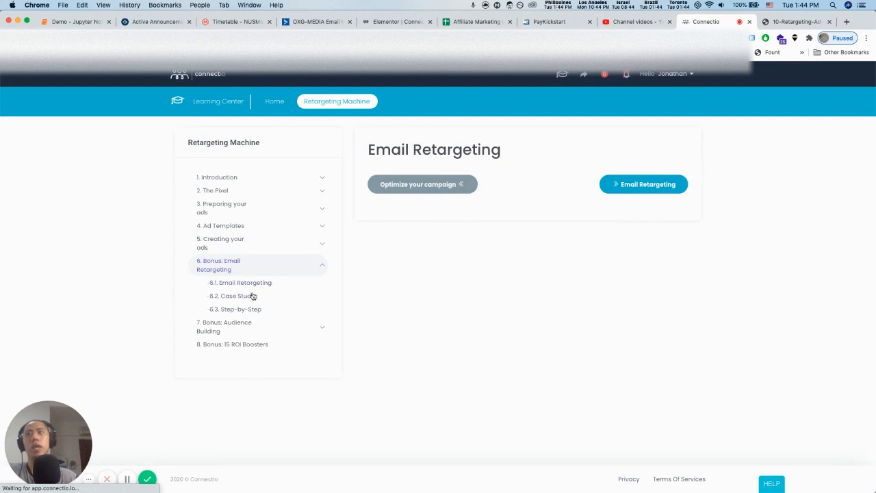
{"action": "left_click", "coordinate": [224, 326]}
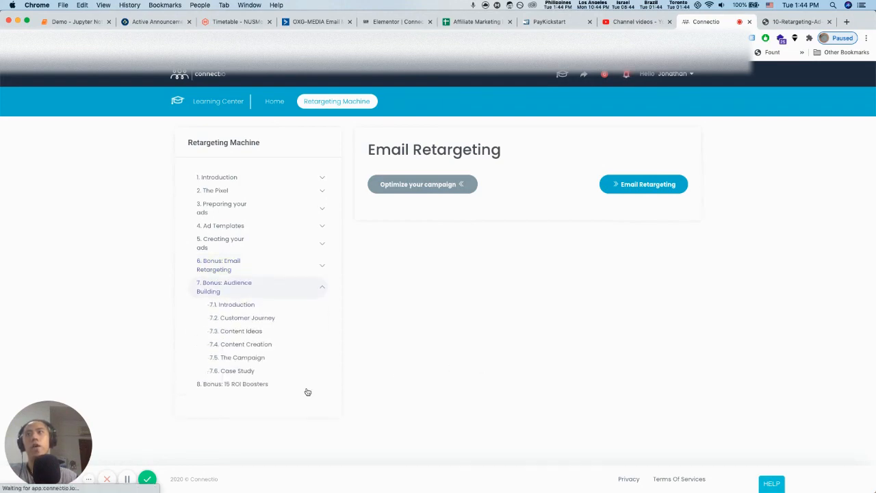
{"action": "left_click", "coordinate": [223, 287]}
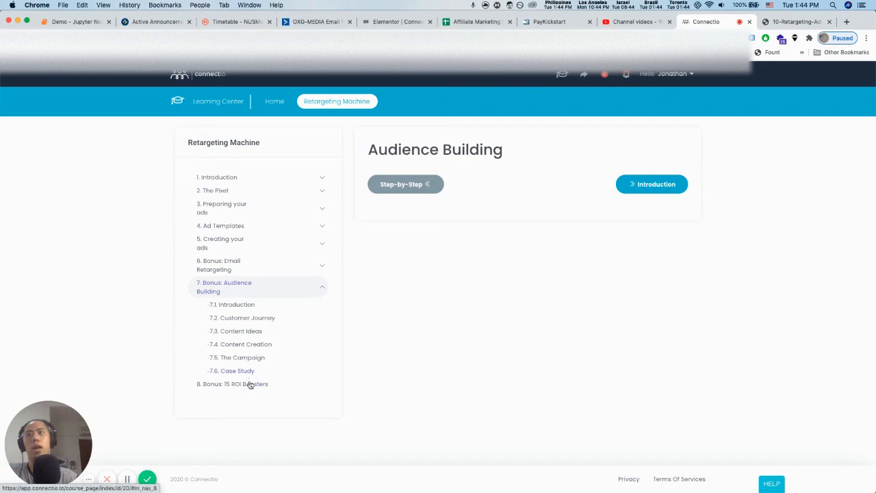
Load the 15 ROI Boosters bonus lesson with its Facebook Ads ROI video
{"action": "left_click", "coordinate": [232, 384]}
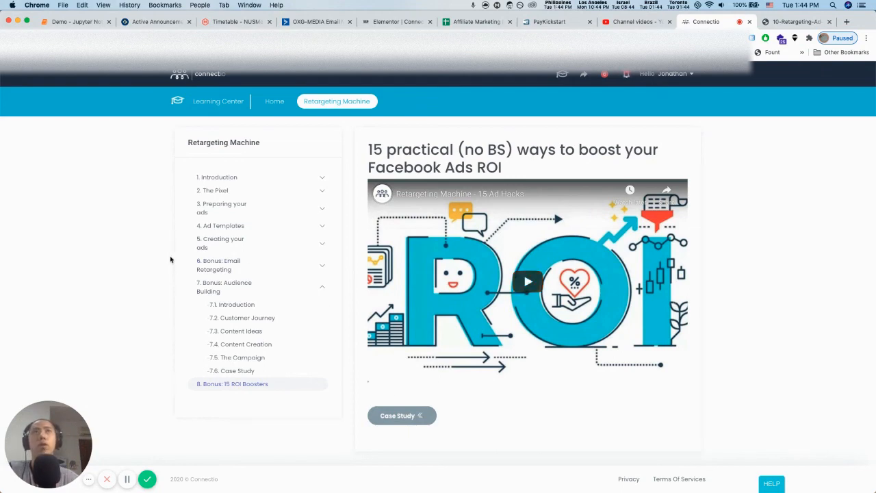
{"action": "mouse_move", "coordinate": [154, 226]}
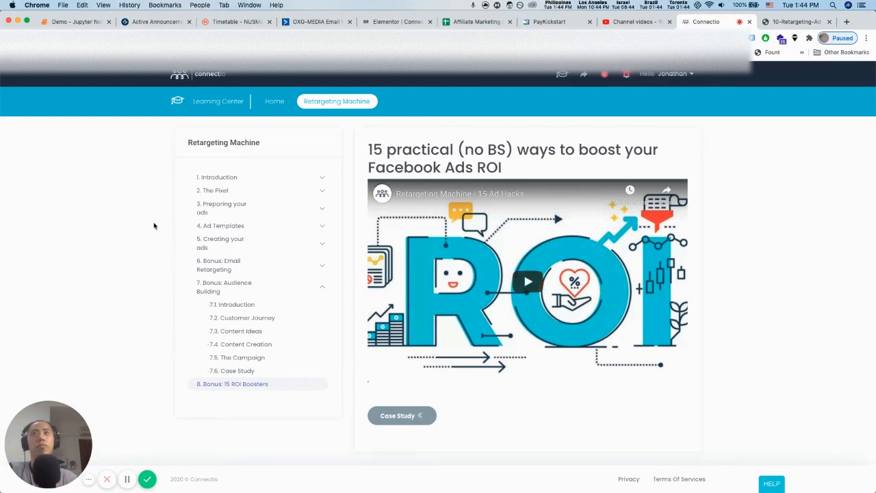
{"action": "mouse_move", "coordinate": [149, 217]}
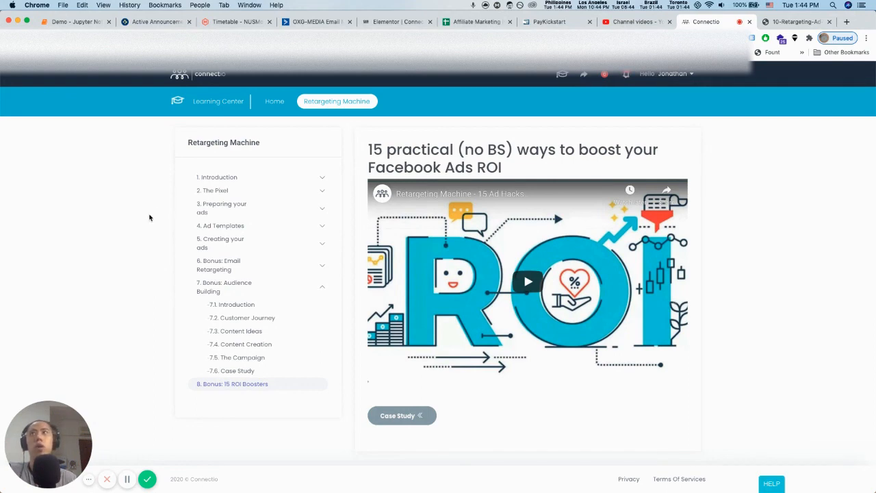
{"action": "mouse_move", "coordinate": [154, 235]}
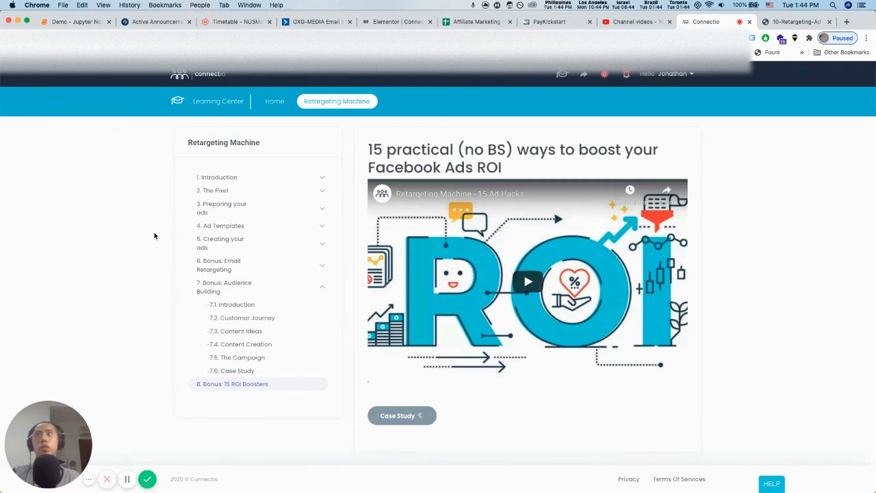
{"action": "mouse_move", "coordinate": [157, 465]}
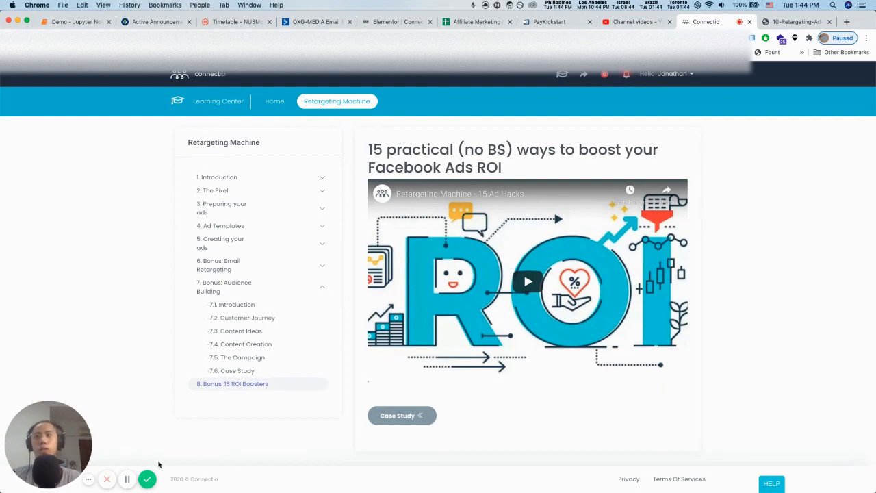